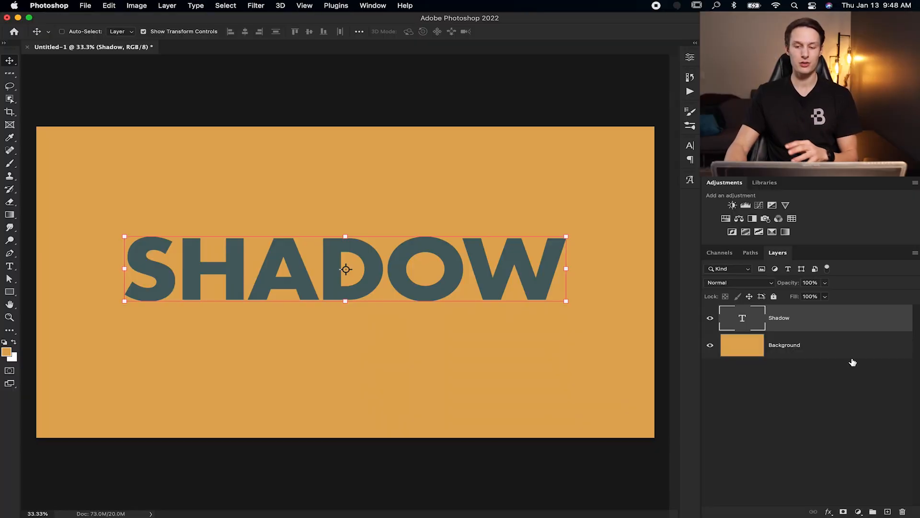
{"action": "mouse_move", "coordinate": [833, 323]}
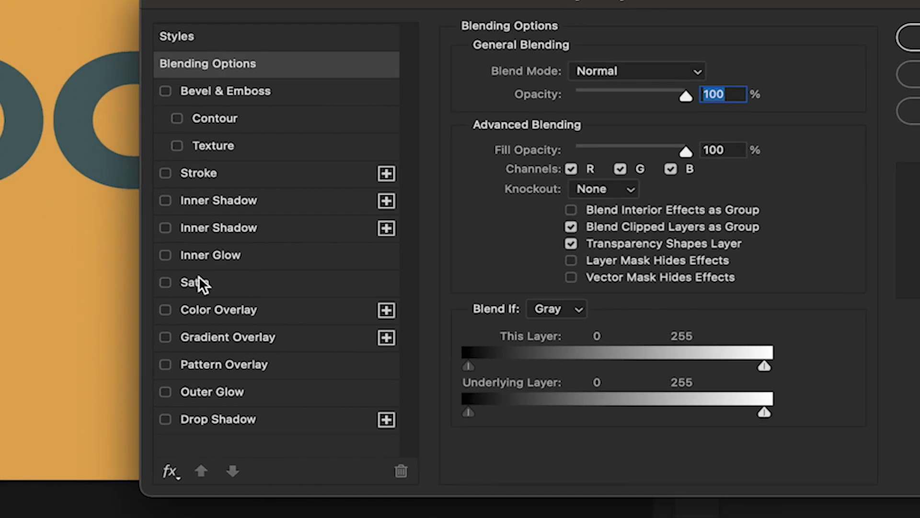
{"action": "mouse_move", "coordinate": [211, 424]}
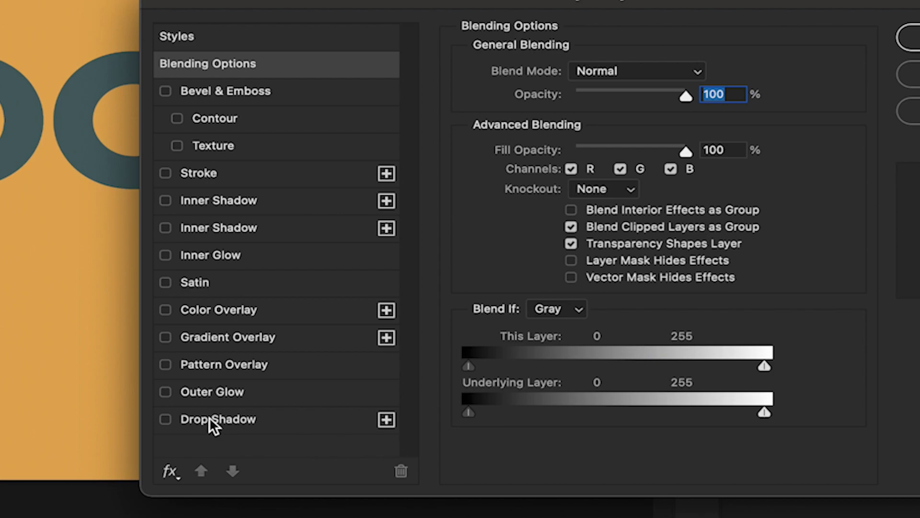
{"action": "mouse_move", "coordinate": [265, 326]}
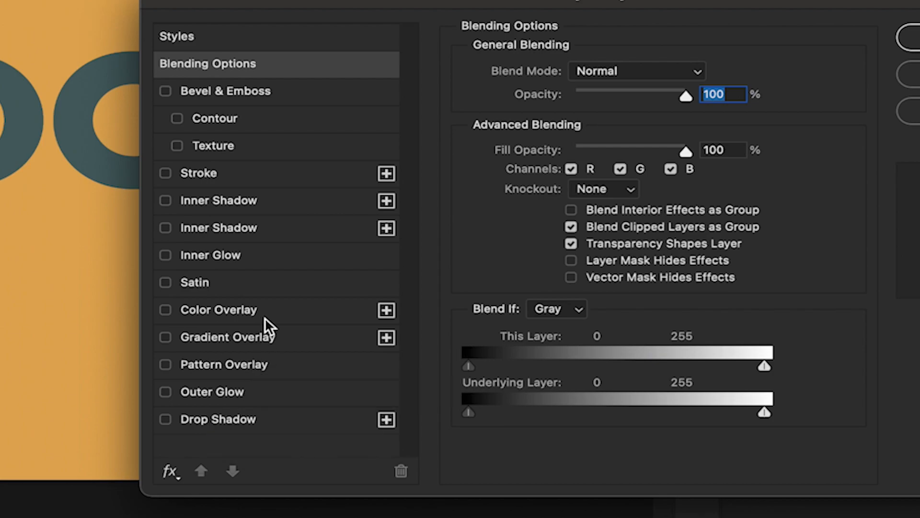
{"action": "mouse_move", "coordinate": [228, 448]}
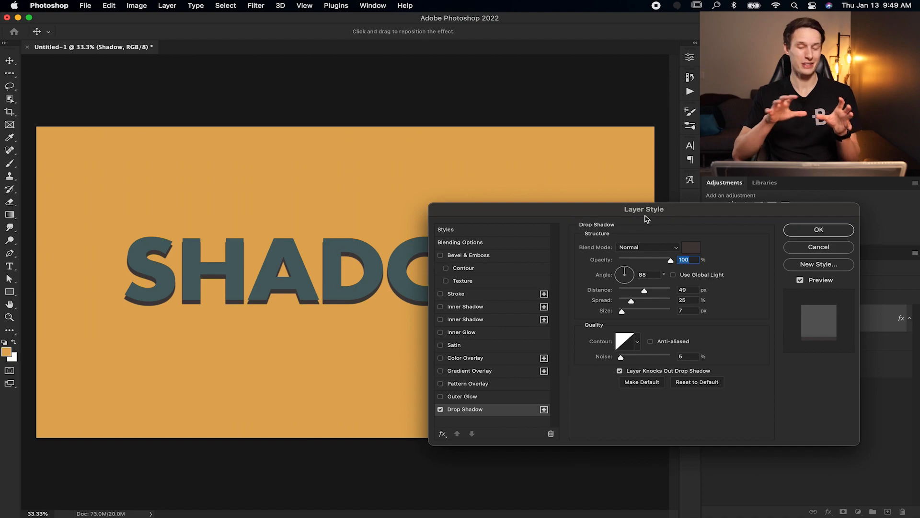
{"action": "mouse_move", "coordinate": [672, 305]}
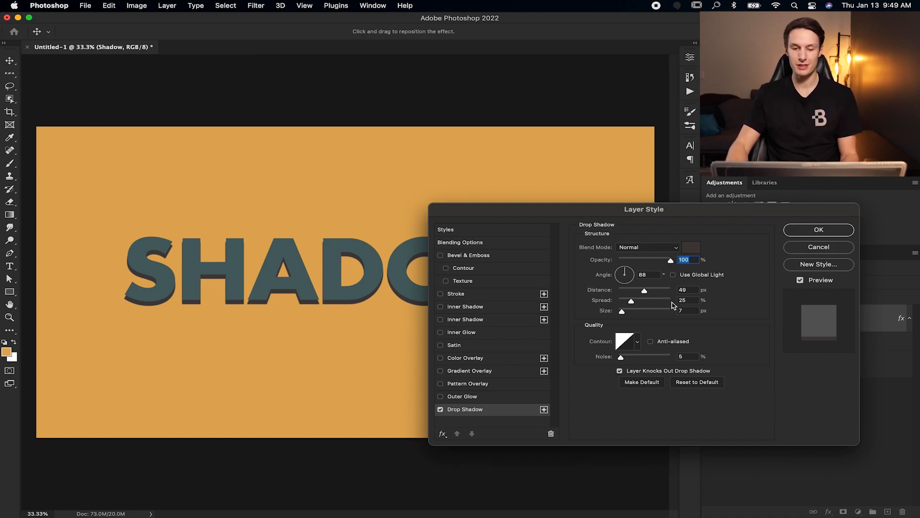
{"action": "mouse_move", "coordinate": [656, 296]}
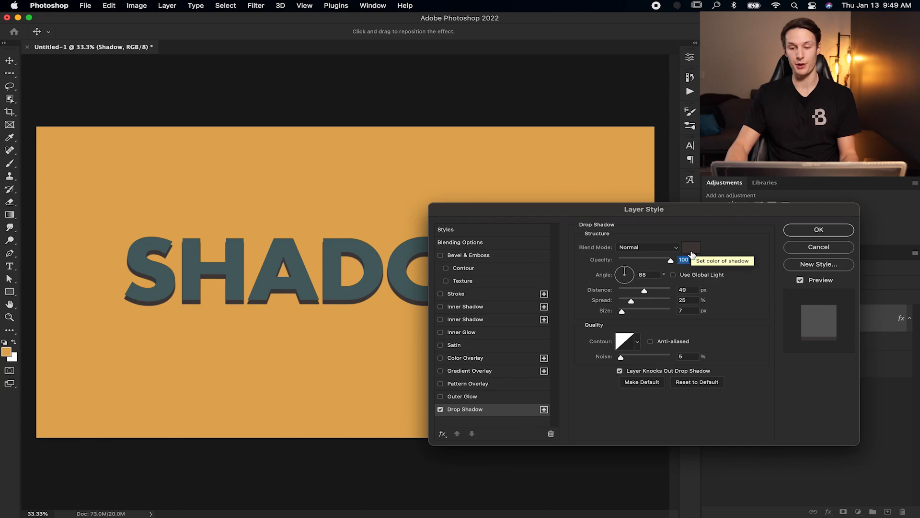
- Pick a light salmon pink (#e77e7e) for the drop shadow colour and confirm it
{"action": "left_click", "coordinate": [691, 247]}
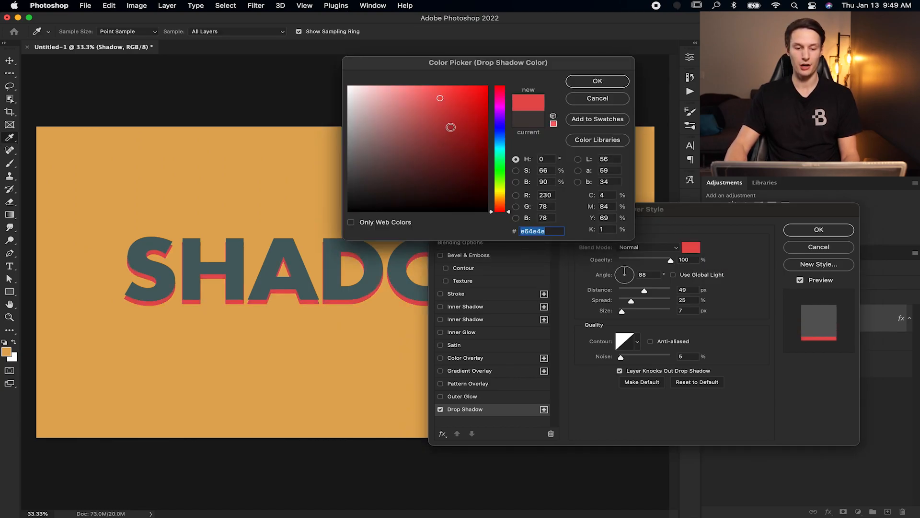
{"action": "left_click", "coordinate": [414, 98]}
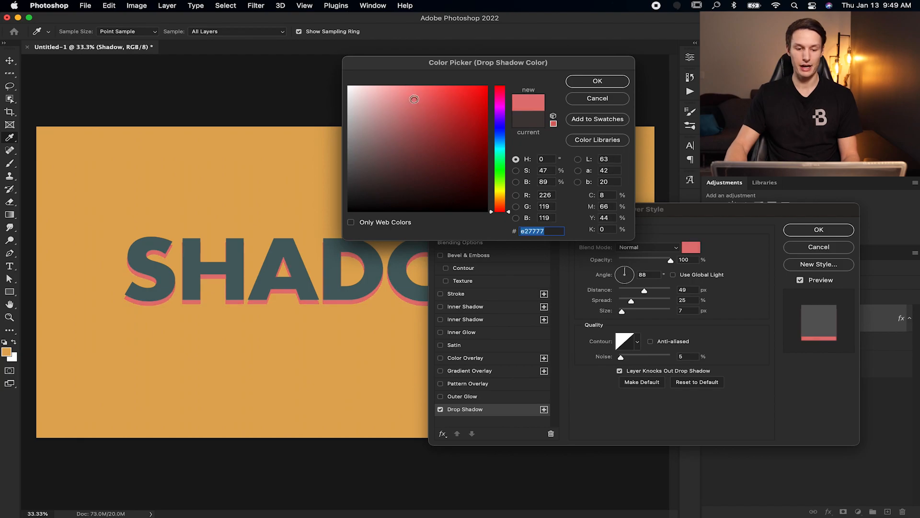
{"action": "left_click", "coordinate": [412, 98]}
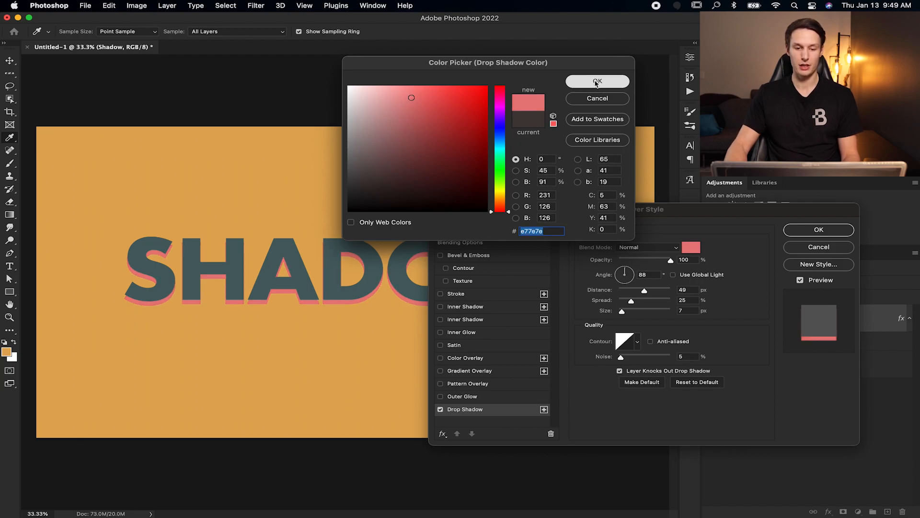
{"action": "left_click", "coordinate": [598, 81]}
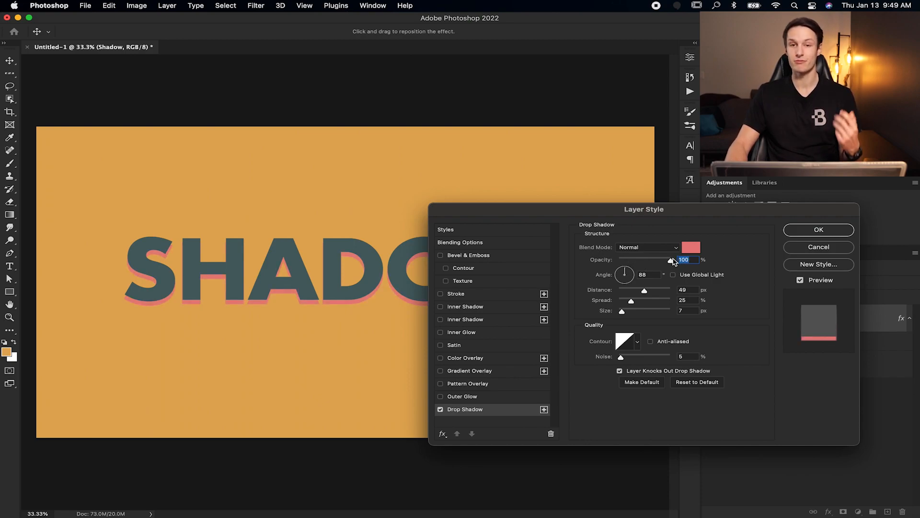
{"action": "mouse_move", "coordinate": [624, 274]}
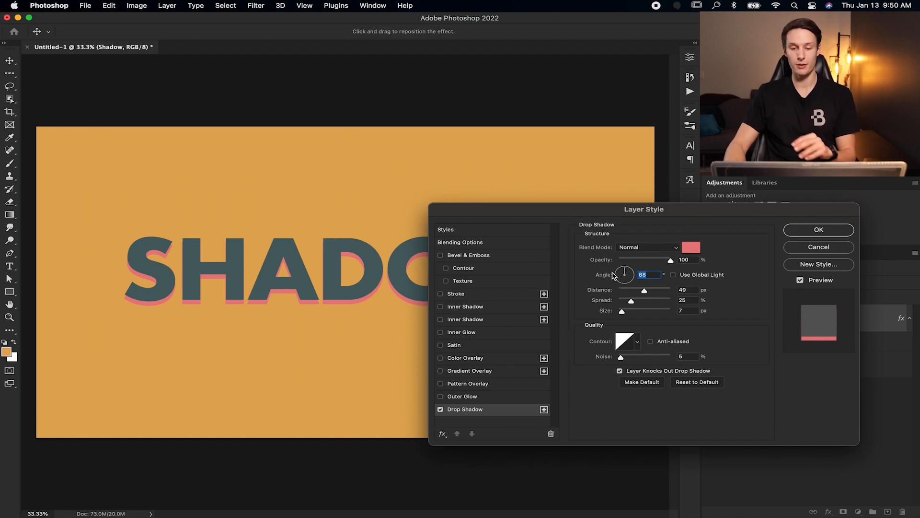
{"action": "mouse_move", "coordinate": [715, 290]}
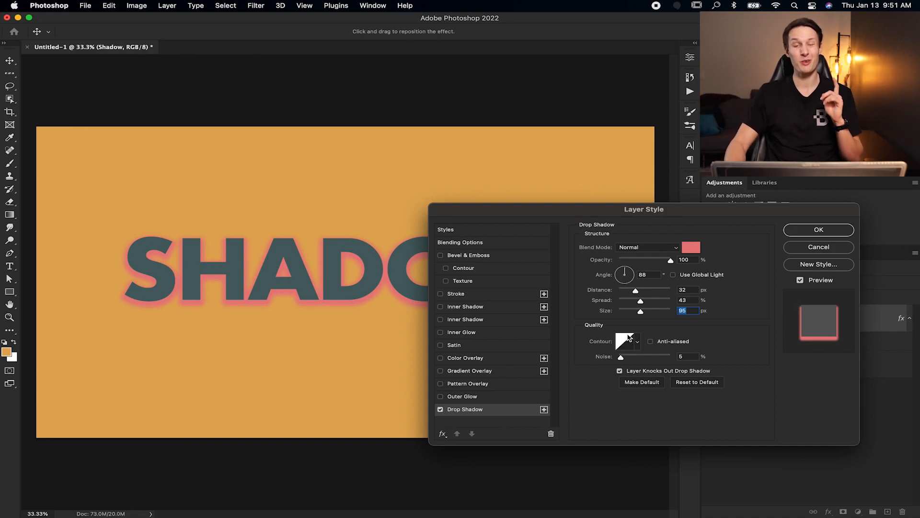
{"action": "mouse_move", "coordinate": [627, 340]}
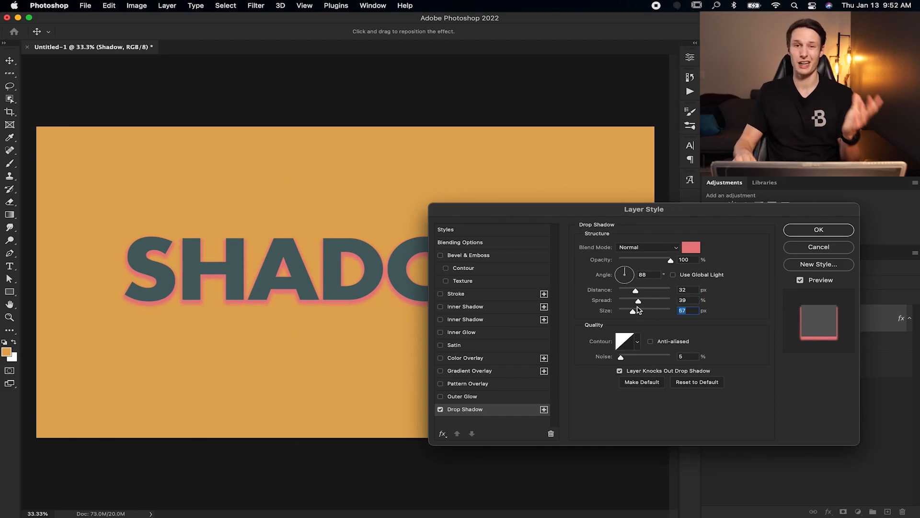
- Apply the drop shadow with distance 32, spread 39% and size 57 px
{"action": "left_click", "coordinate": [818, 229]}
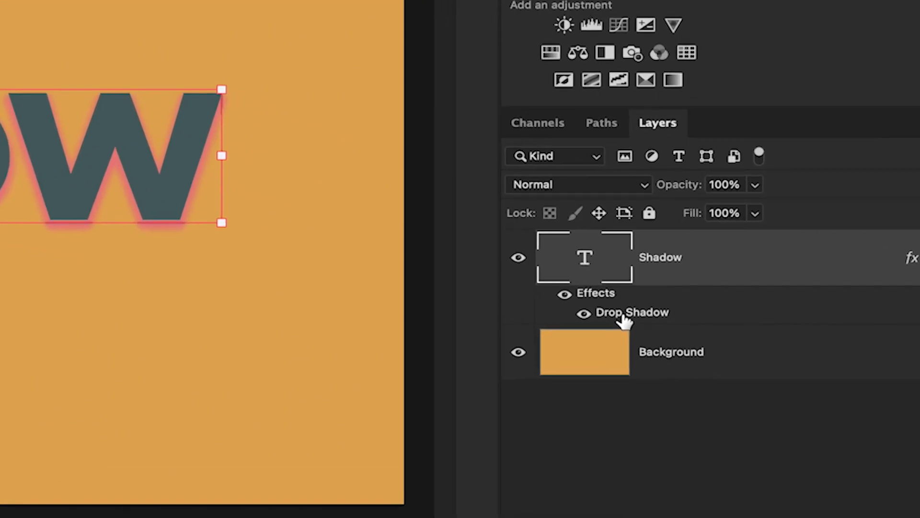
{"action": "double_click", "coordinate": [632, 311]}
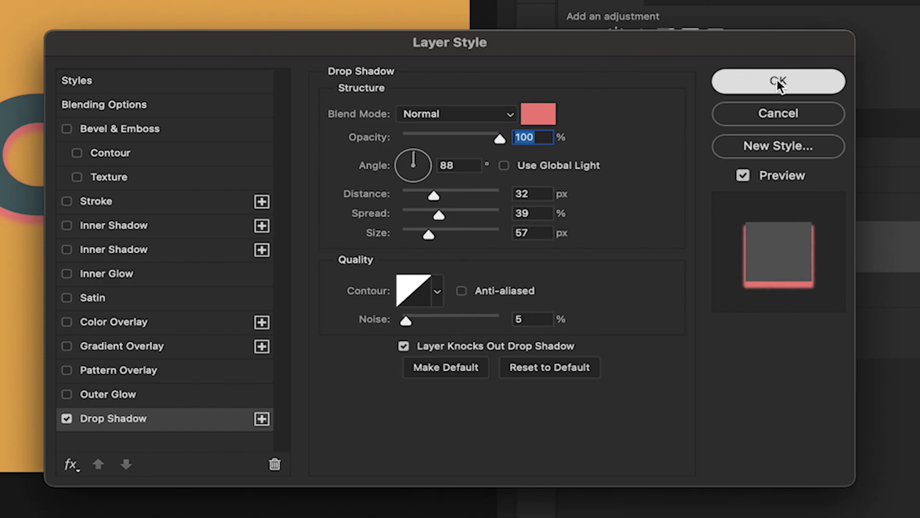
{"action": "left_click", "coordinate": [778, 80]}
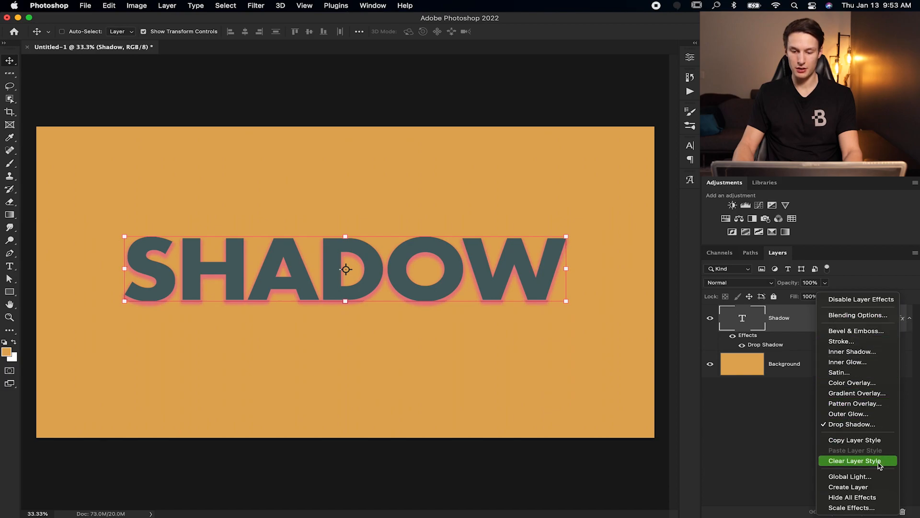
- Clear the layer style from the SHADOW text and duplicate it as 'Shadow copy'
{"action": "left_click", "coordinate": [854, 461]}
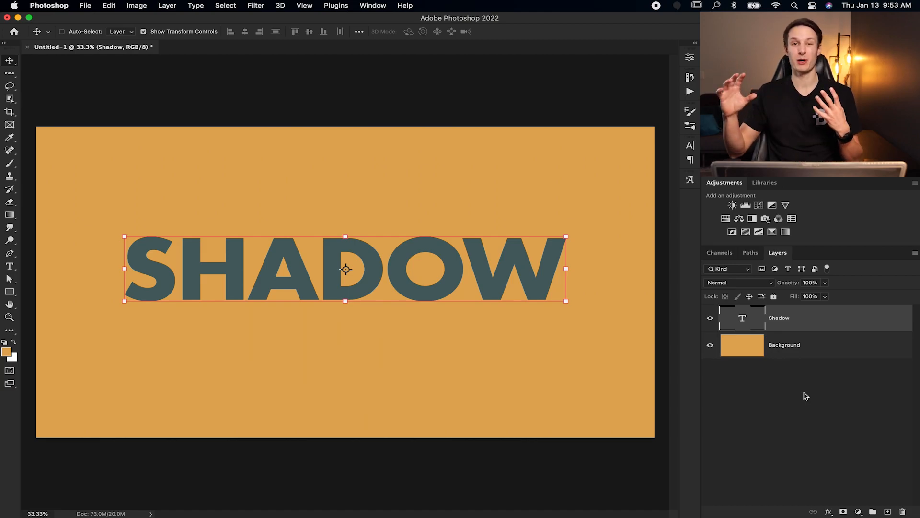
{"action": "key", "text": "cmd+j"}
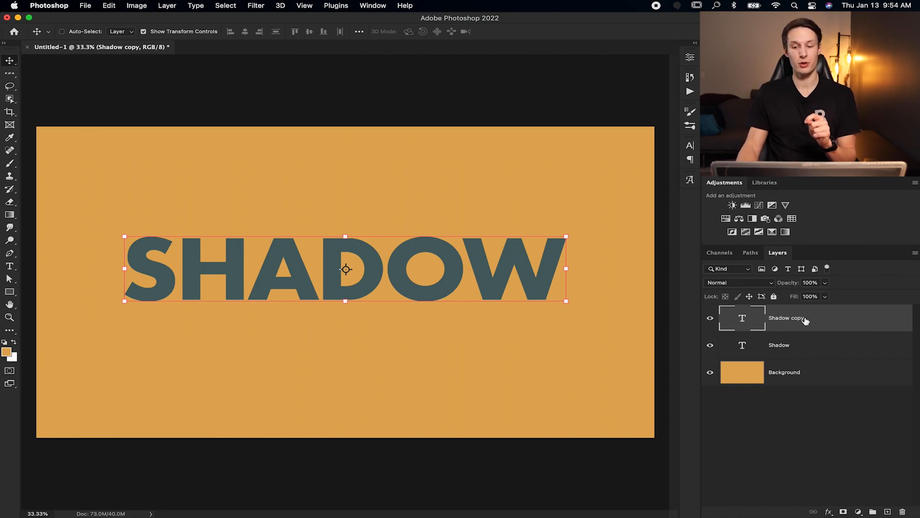
{"action": "mouse_move", "coordinate": [658, 236]}
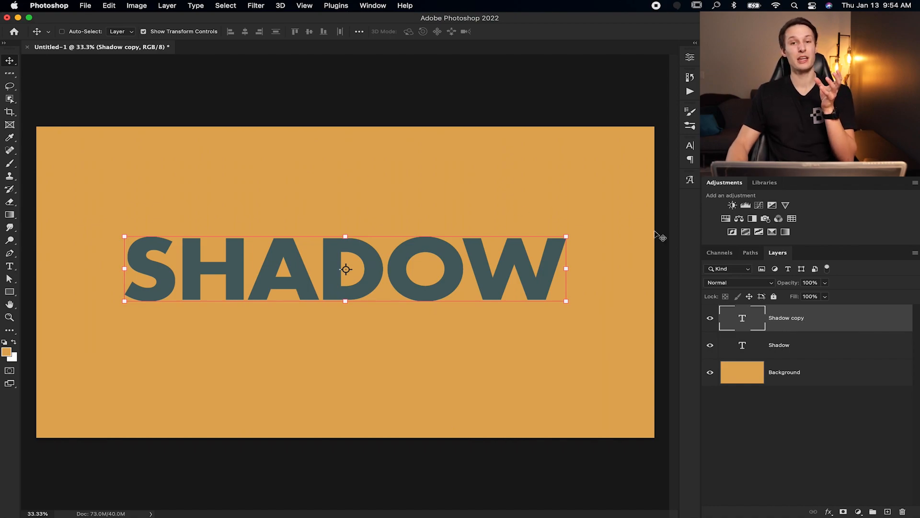
{"action": "mouse_move", "coordinate": [458, 204]}
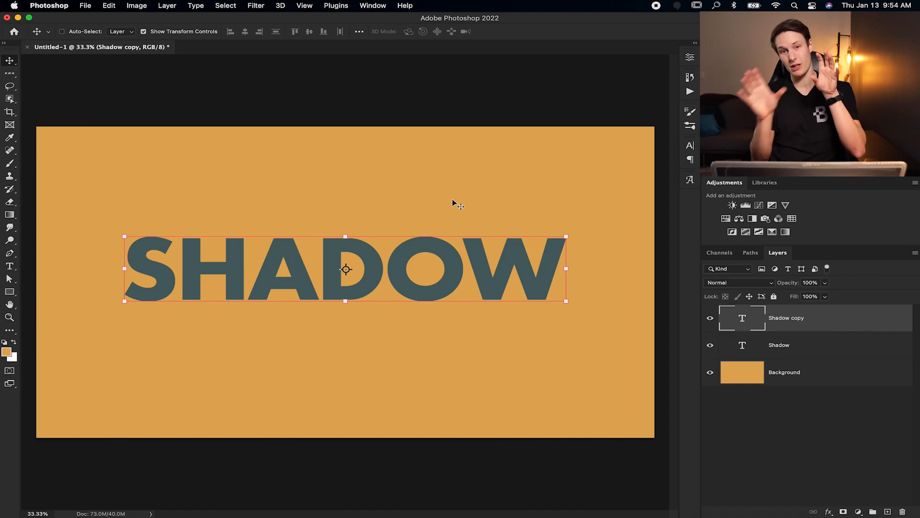
{"action": "mouse_move", "coordinate": [292, 265]}
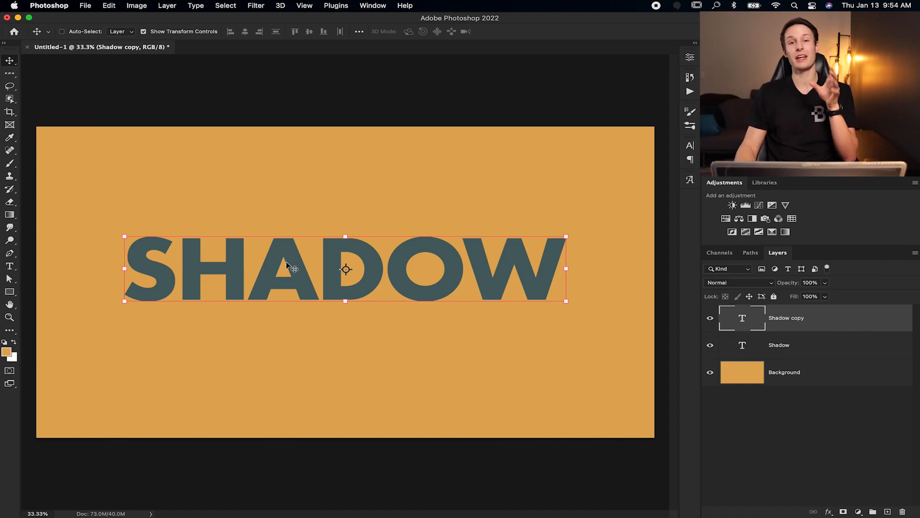
{"action": "mouse_move", "coordinate": [427, 216]}
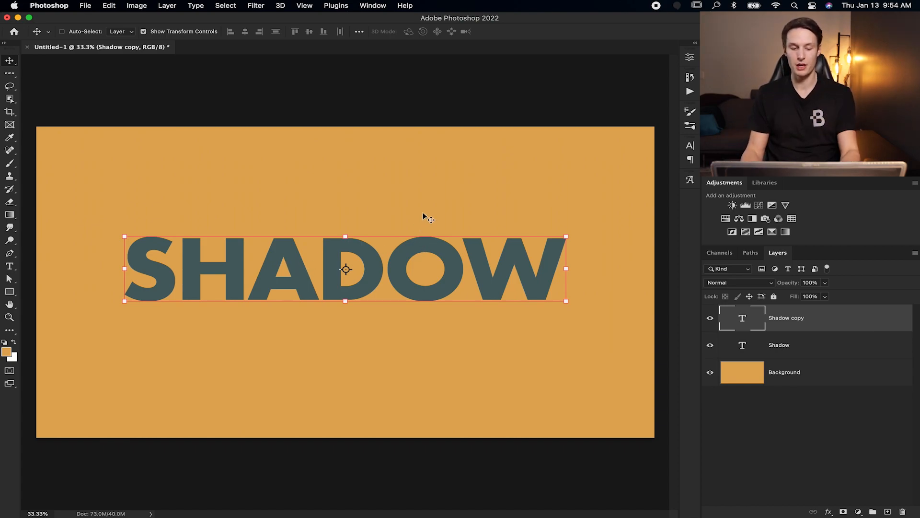
- Free-transform the 'Shadow copy' text to a 60-degree rotation and commit it
{"action": "key", "text": "cmd+t"}
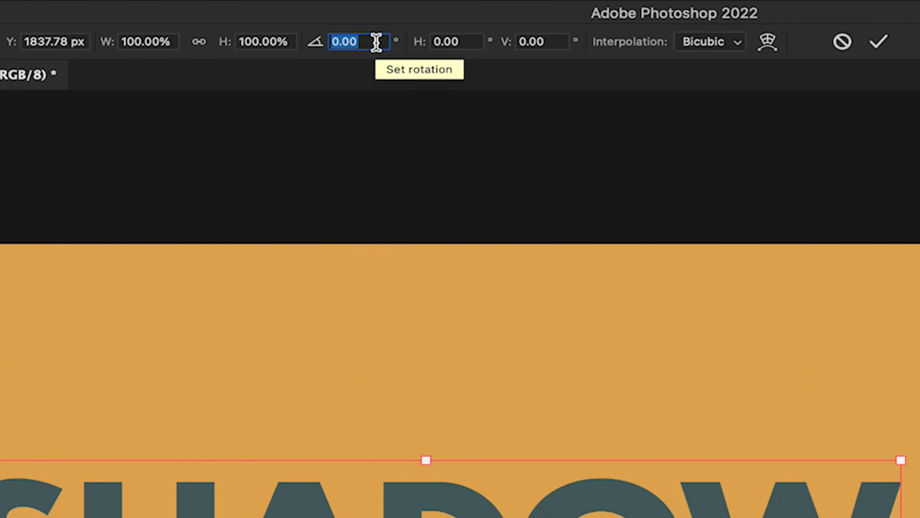
{"action": "type", "text": "60"}
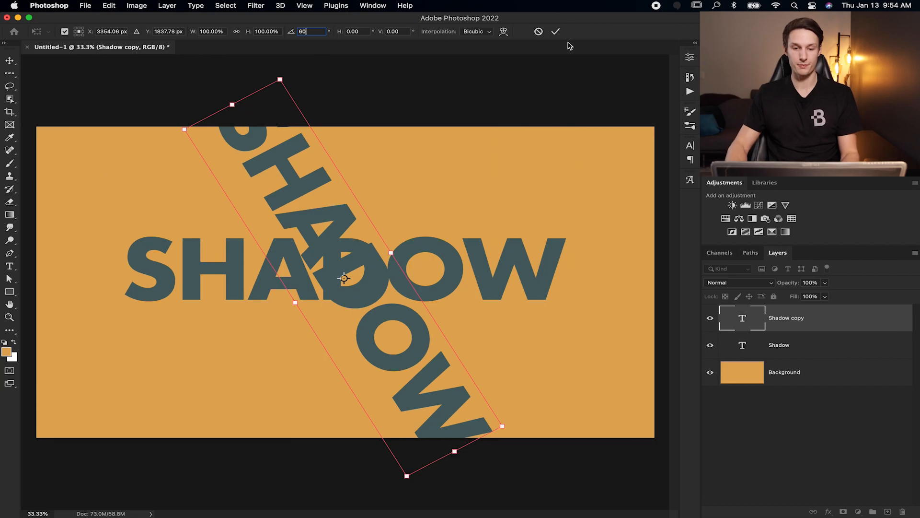
{"action": "left_click", "coordinate": [555, 31]}
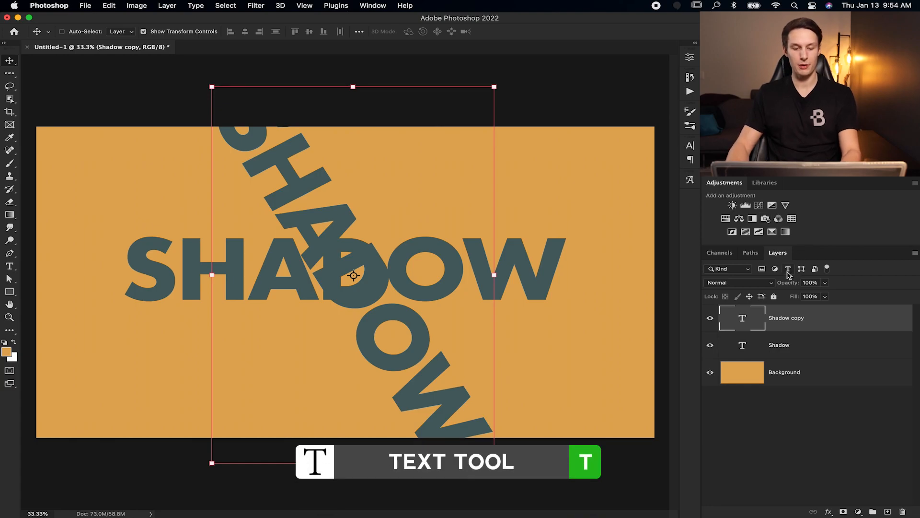
- Select the rotated text copy with the Type tool and set its colour to white
{"action": "left_click", "coordinate": [10, 267]}
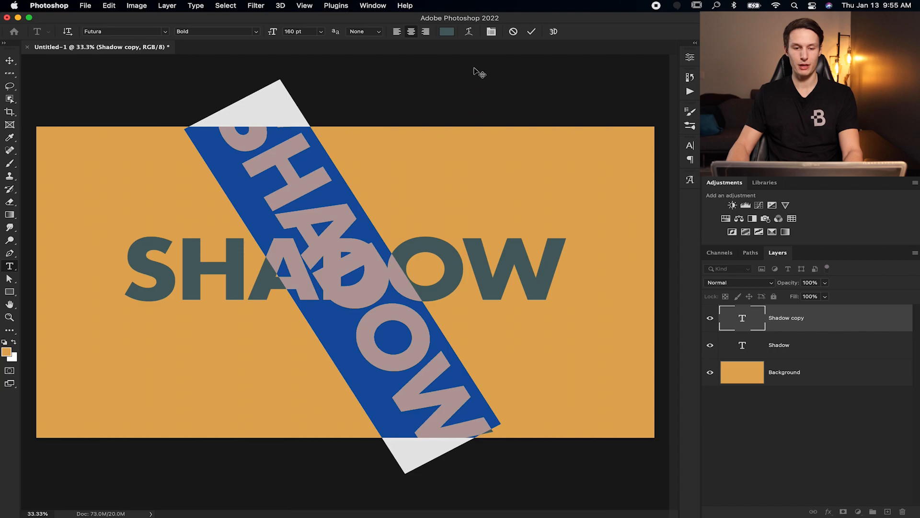
{"action": "left_click", "coordinate": [446, 31]}
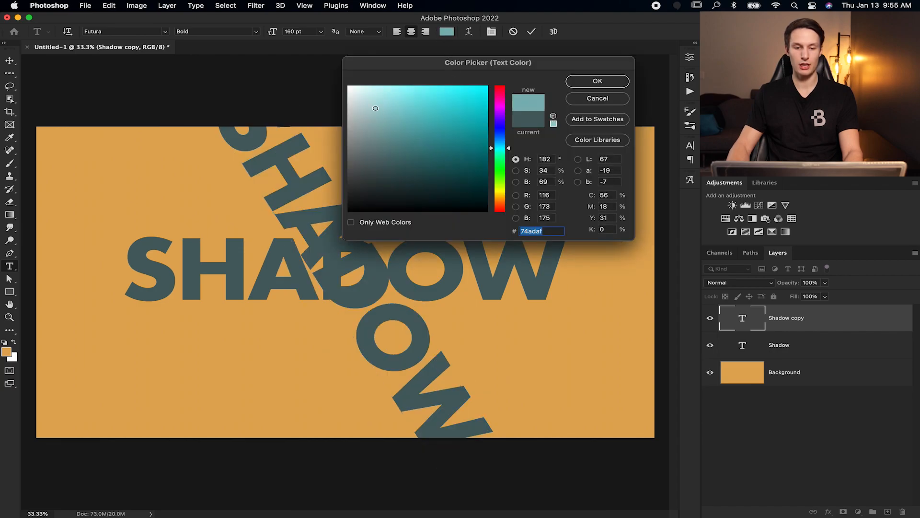
{"action": "left_click", "coordinate": [597, 81]}
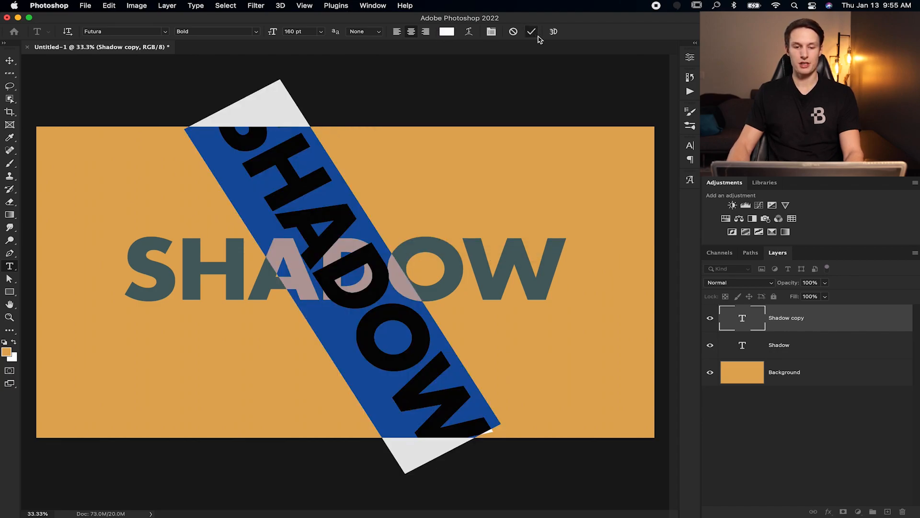
{"action": "left_click", "coordinate": [531, 30]}
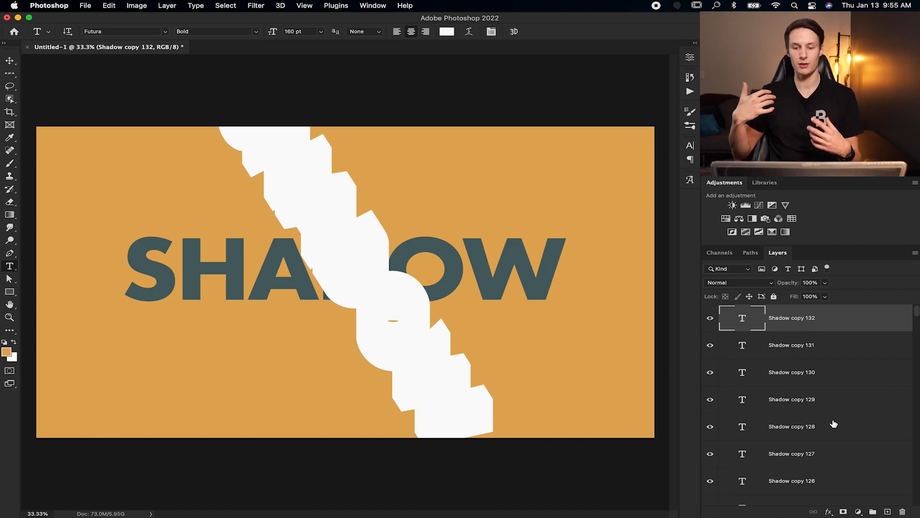
- Scroll through the 132 shadow copy layers to select and merge them into 'Shadow copy 132'
{"action": "scroll", "scroll_direction": "down", "scroll_amount": 3}
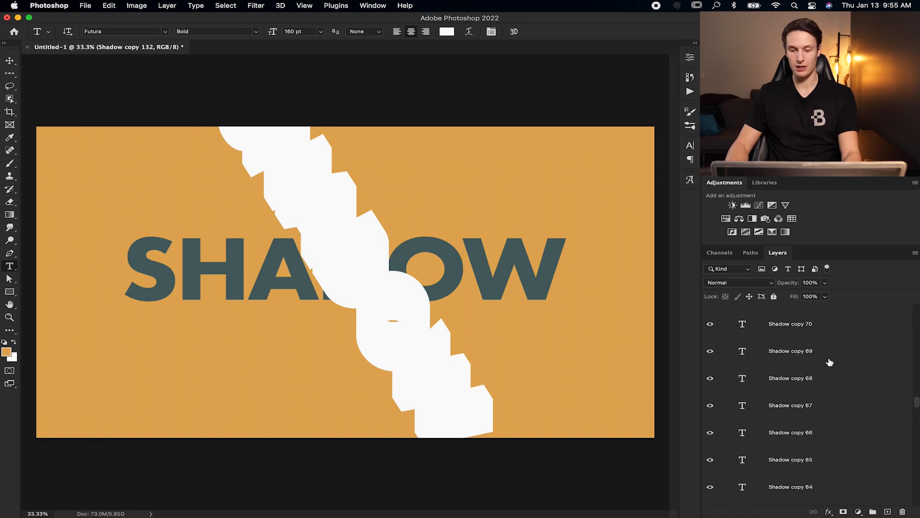
{"action": "scroll", "scroll_direction": "down", "scroll_amount": 3}
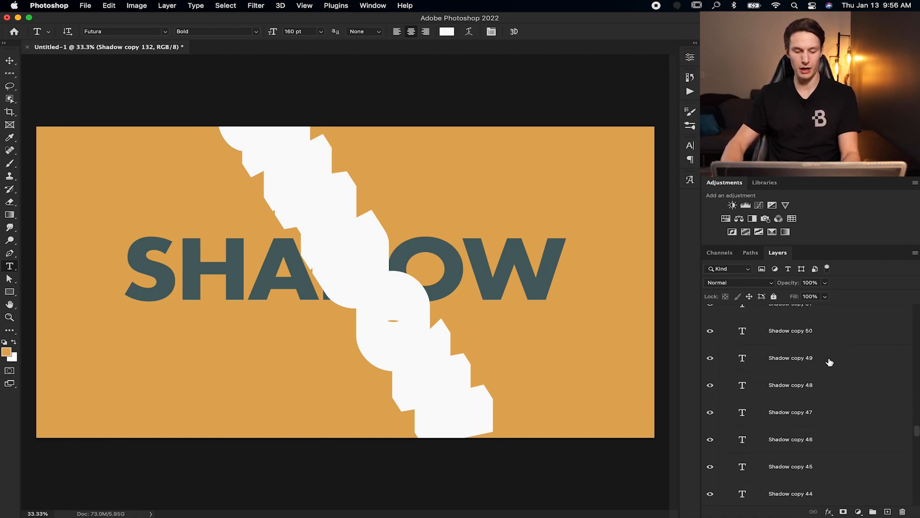
{"action": "scroll", "scroll_direction": "down", "scroll_amount": 3}
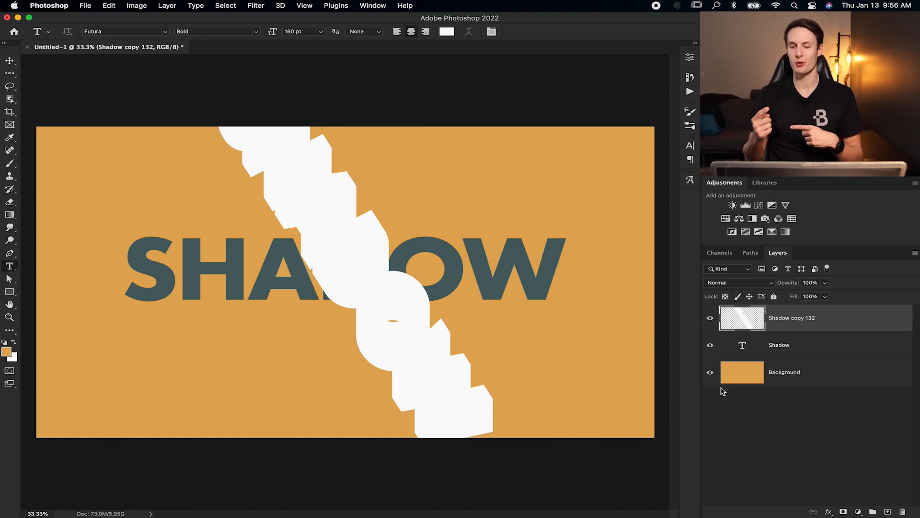
{"action": "mouse_move", "coordinate": [821, 326]}
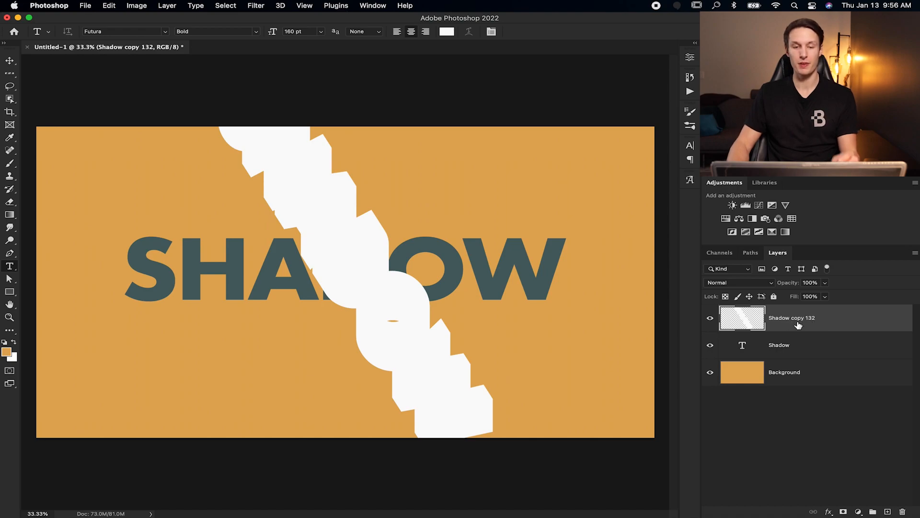
{"action": "mouse_move", "coordinate": [797, 326]}
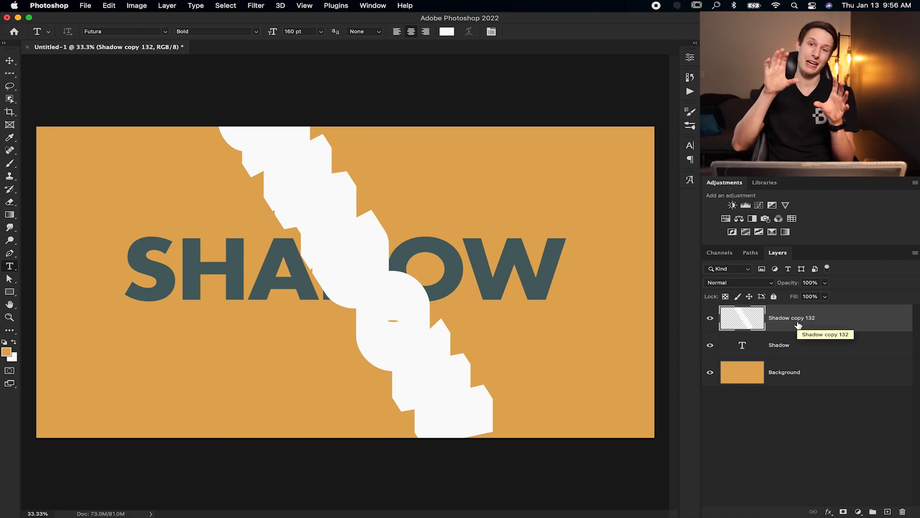
{"action": "mouse_move", "coordinate": [518, 260]}
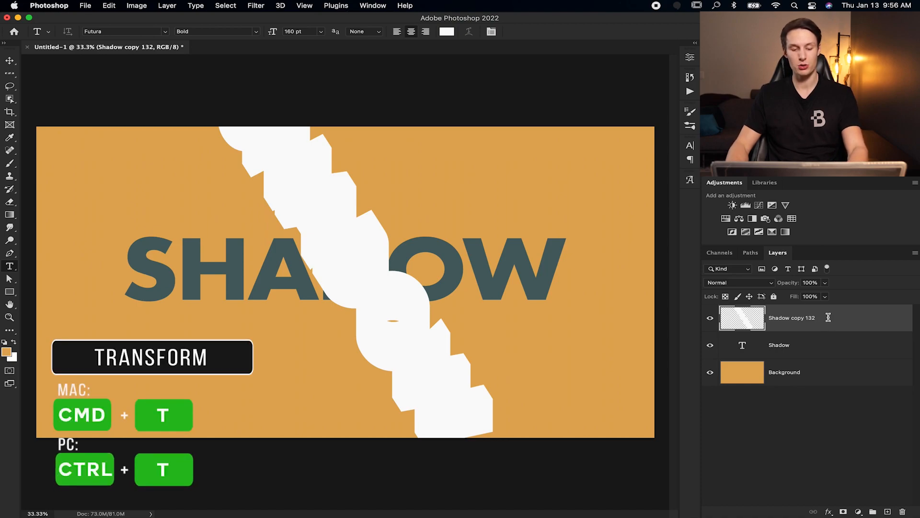
- Rotate the merged white shadow -60 degrees and move it into place behind the text
{"action": "key", "text": "cmd+t"}
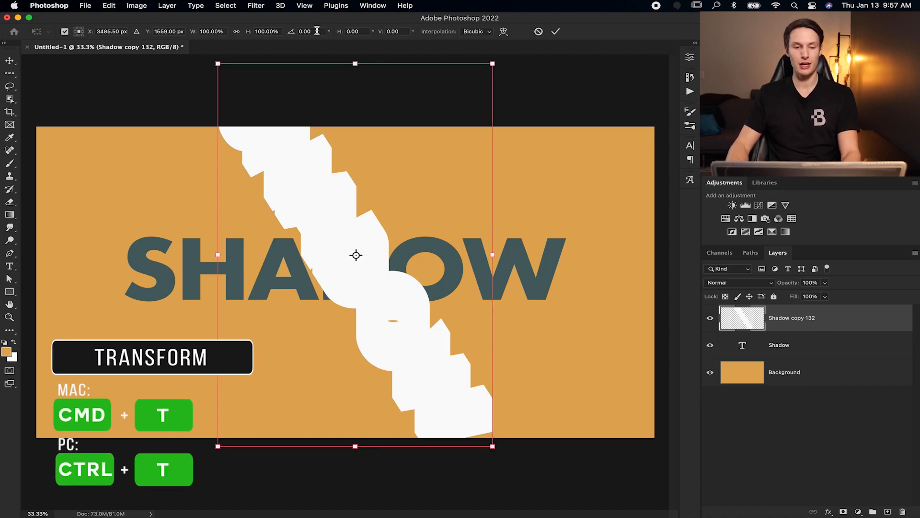
{"action": "left_click", "coordinate": [304, 30]}
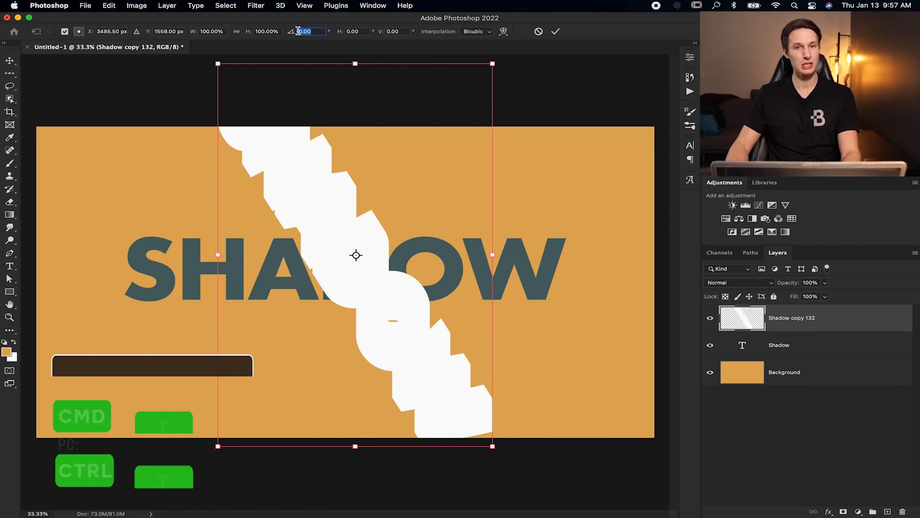
{"action": "mouse_move", "coordinate": [302, 31]}
{"action": "type", "text": "-60"}
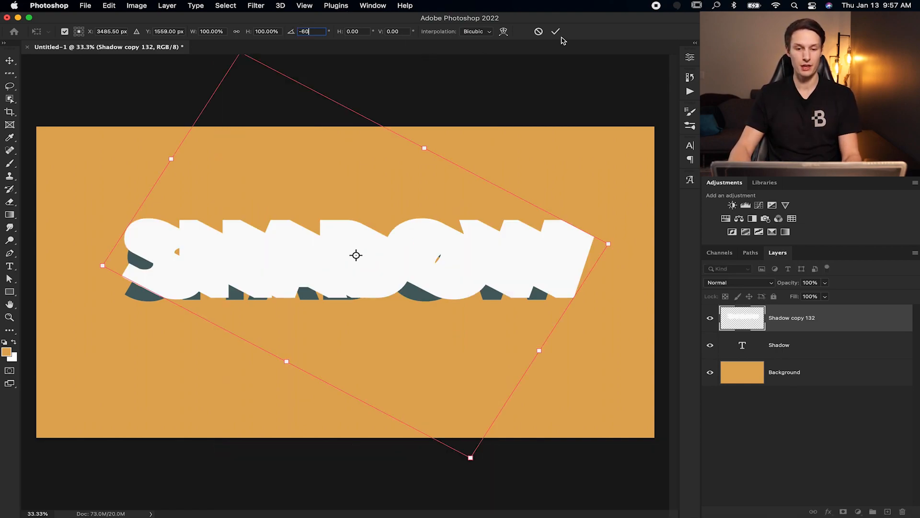
{"action": "left_click", "coordinate": [555, 32]}
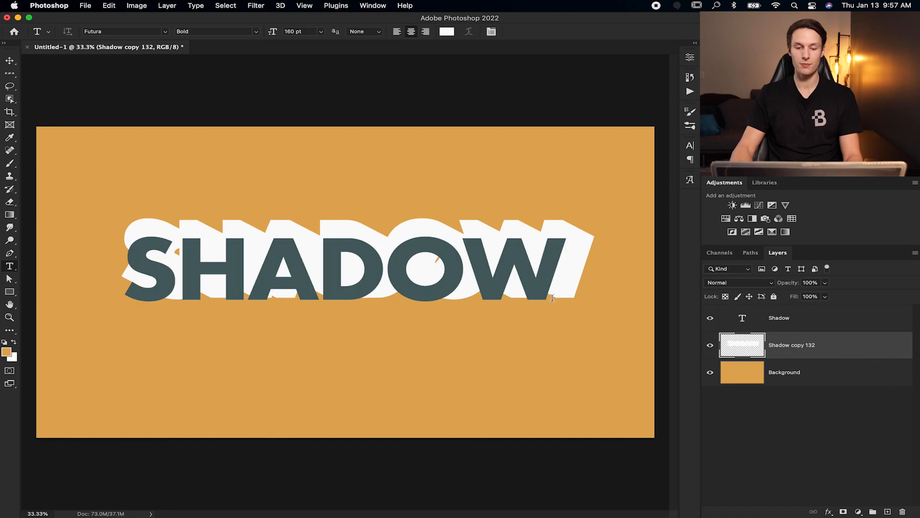
{"action": "key", "text": "v"}
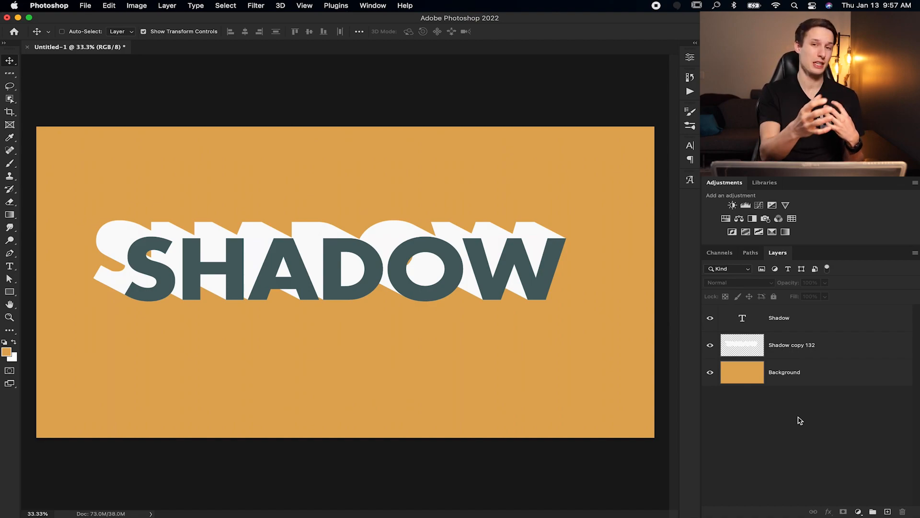
- Duplicate 'Shadow copy 132' as 'Shadow copy 133' to extend the extrusion up-left
{"action": "left_click", "coordinate": [792, 344]}
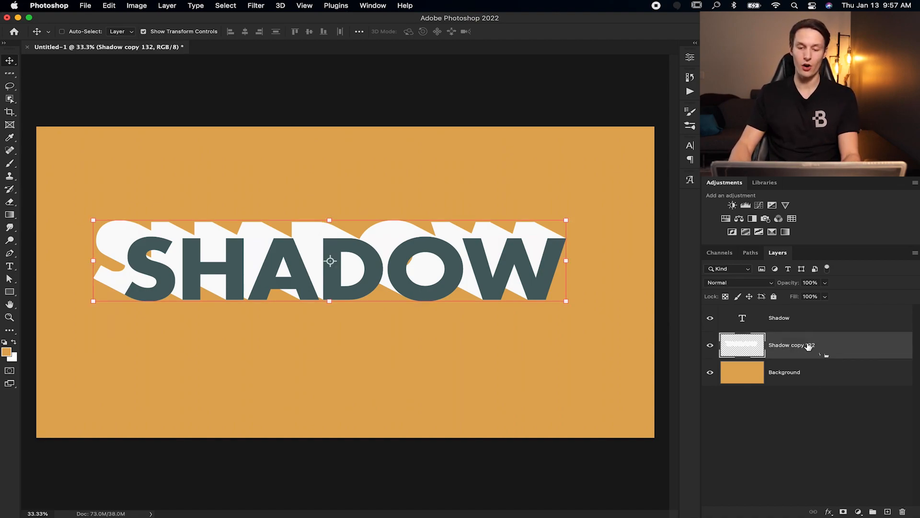
{"action": "mouse_move", "coordinate": [793, 344]}
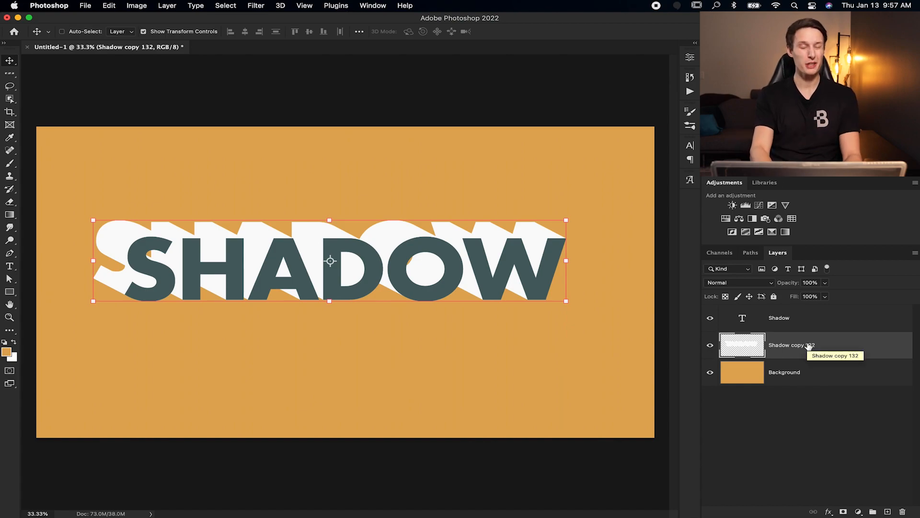
{"action": "key", "text": "cmd+j"}
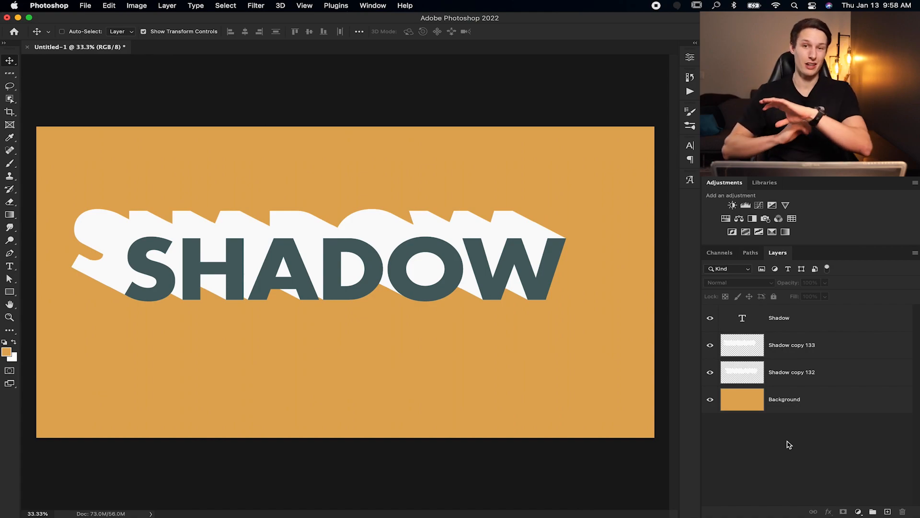
{"action": "mouse_move", "coordinate": [78, 130]}
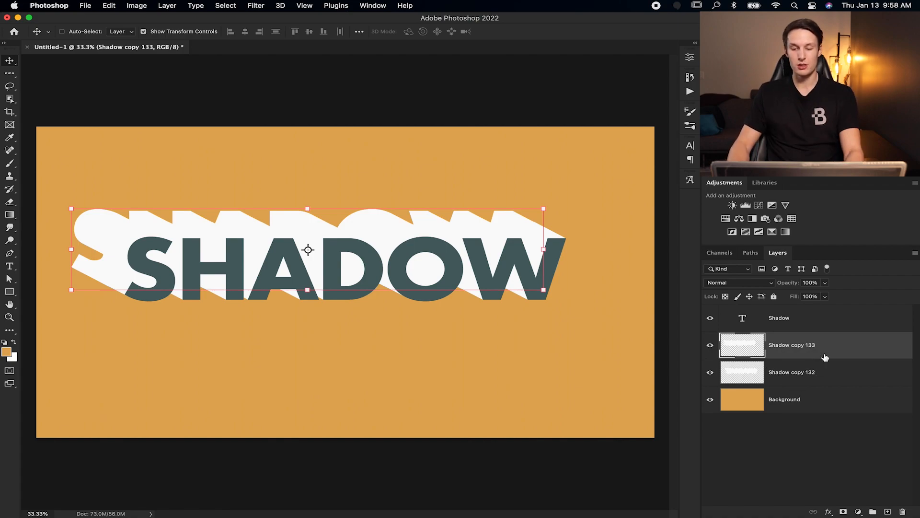
- Merge both shadow layers and give the result a dark brown #40382a Color Overlay
{"action": "left_click", "coordinate": [791, 372]}
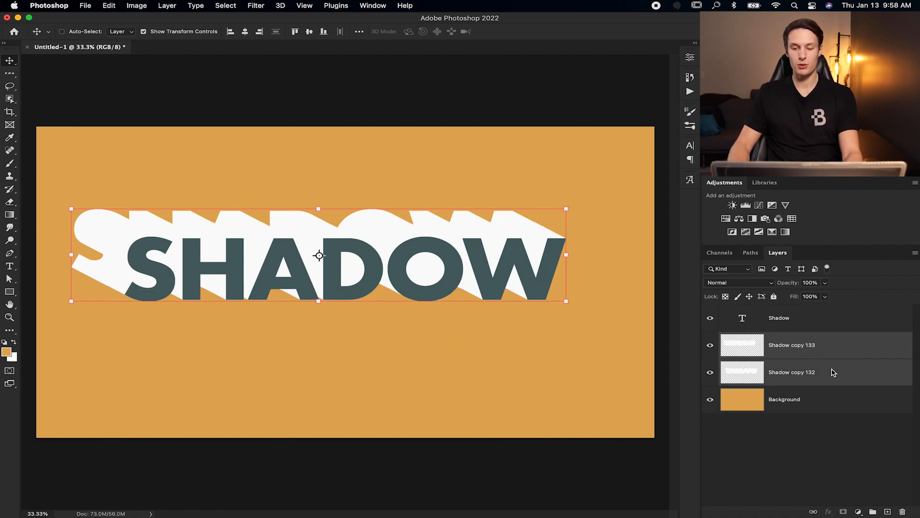
{"action": "key", "text": "cmd+e"}
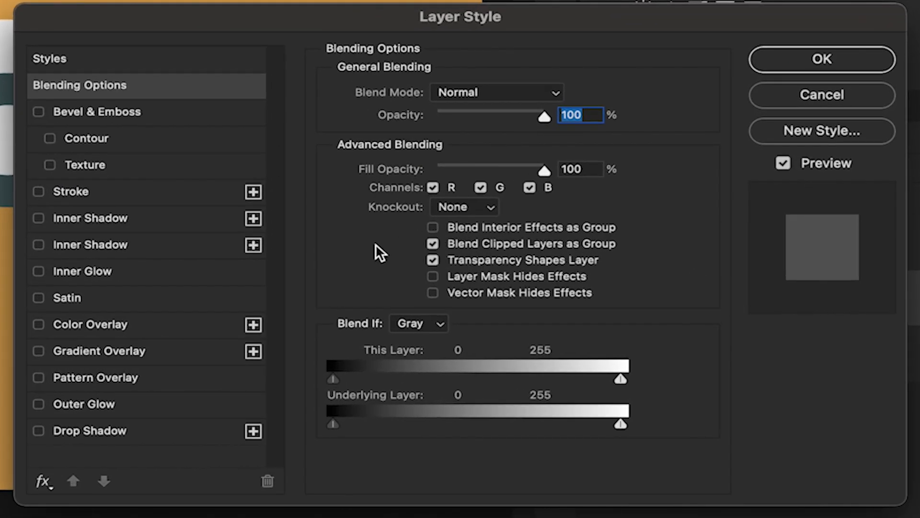
{"action": "left_click", "coordinate": [92, 324]}
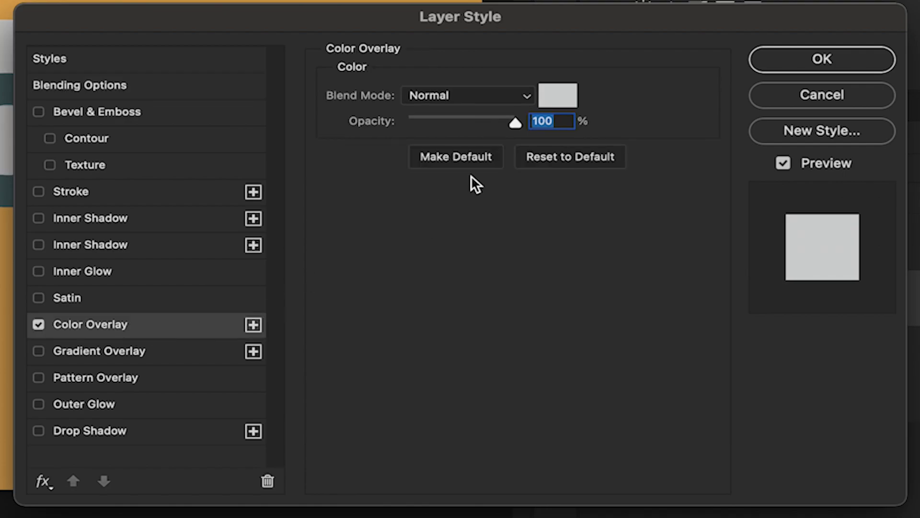
{"action": "left_click", "coordinate": [556, 95]}
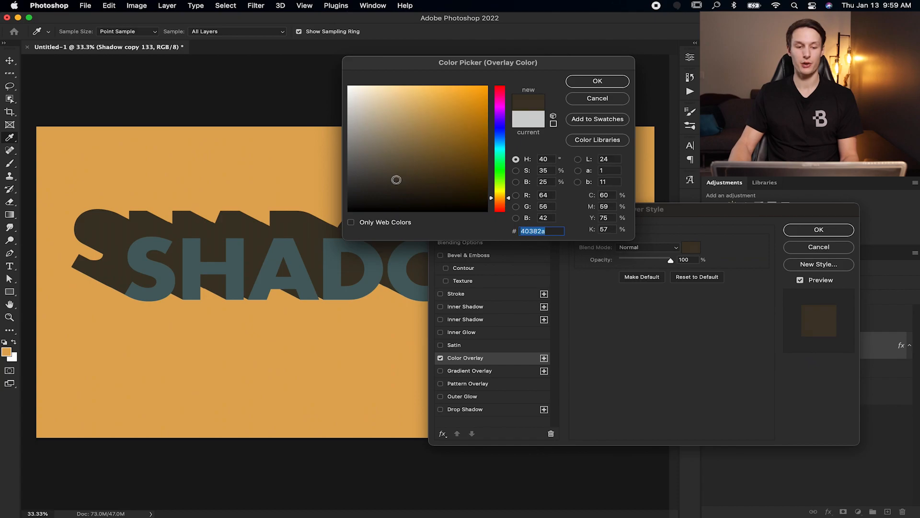
{"action": "left_click", "coordinate": [596, 81]}
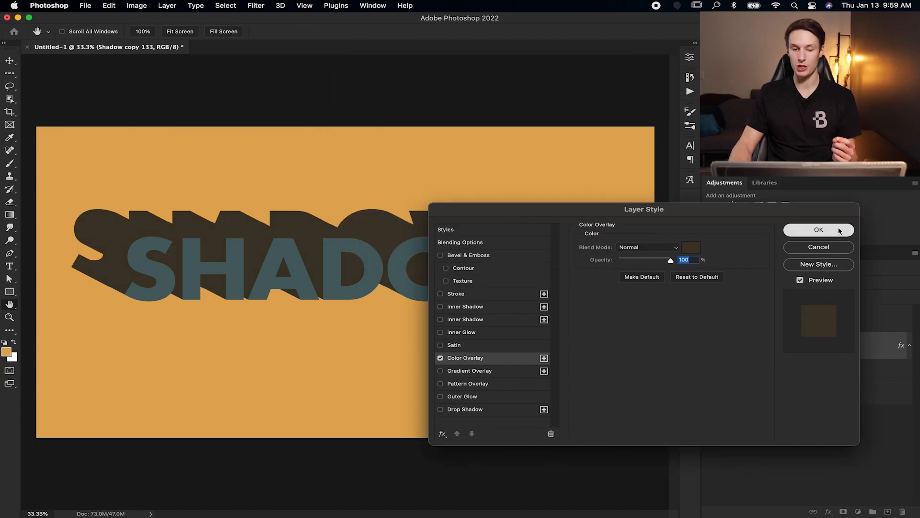
{"action": "left_click", "coordinate": [818, 229]}
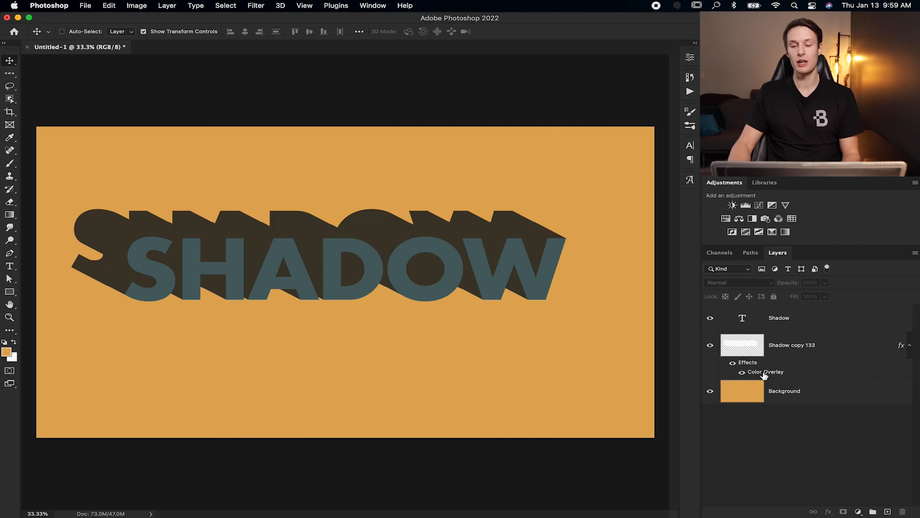
- Review the Color Overlay settings on the shadow and close them unchanged
{"action": "double_click", "coordinate": [765, 372]}
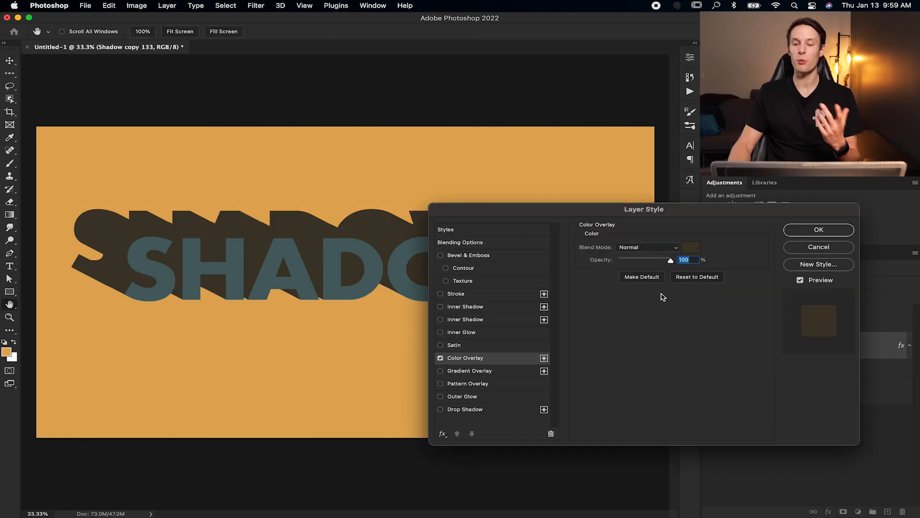
{"action": "left_click", "coordinate": [818, 229]}
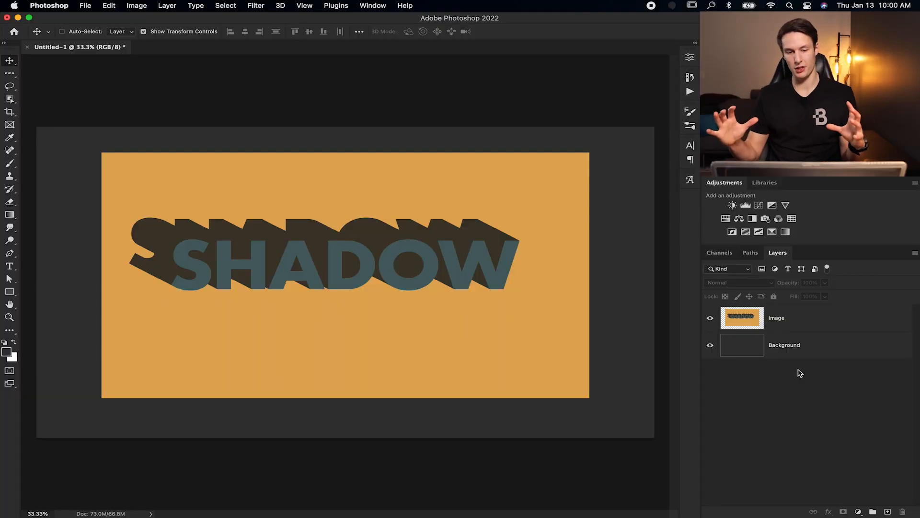
- Duplicate the 'Image' layer as 'Image copy' and rotate the copy -60 degrees
{"action": "left_click", "coordinate": [776, 317]}
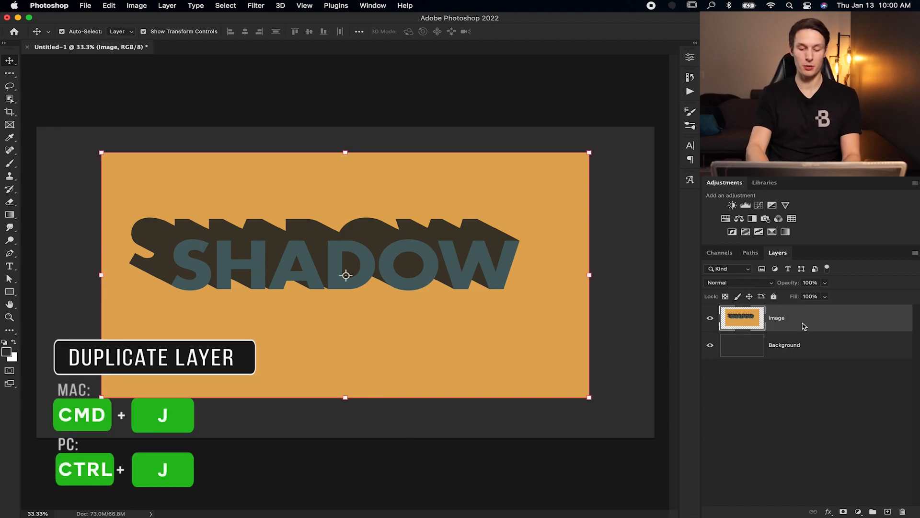
{"action": "key", "text": "cmd+j"}
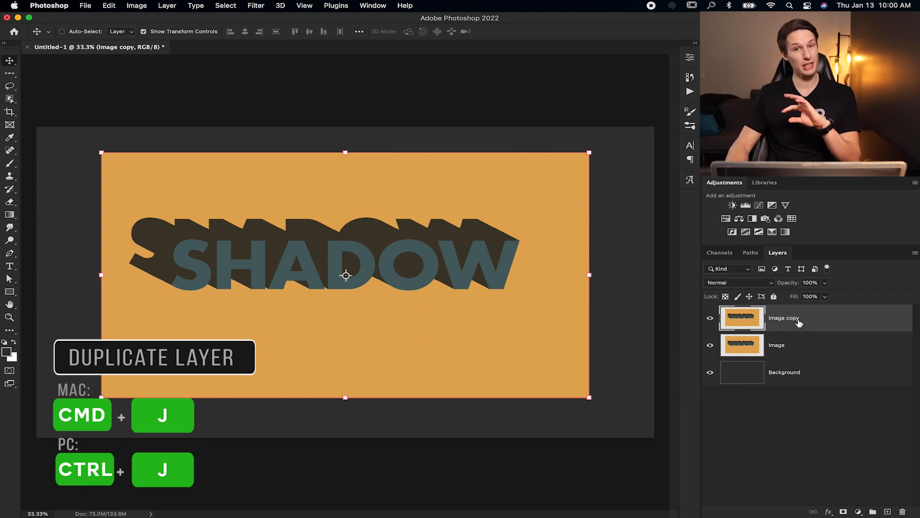
{"action": "key", "text": "cmd+t"}
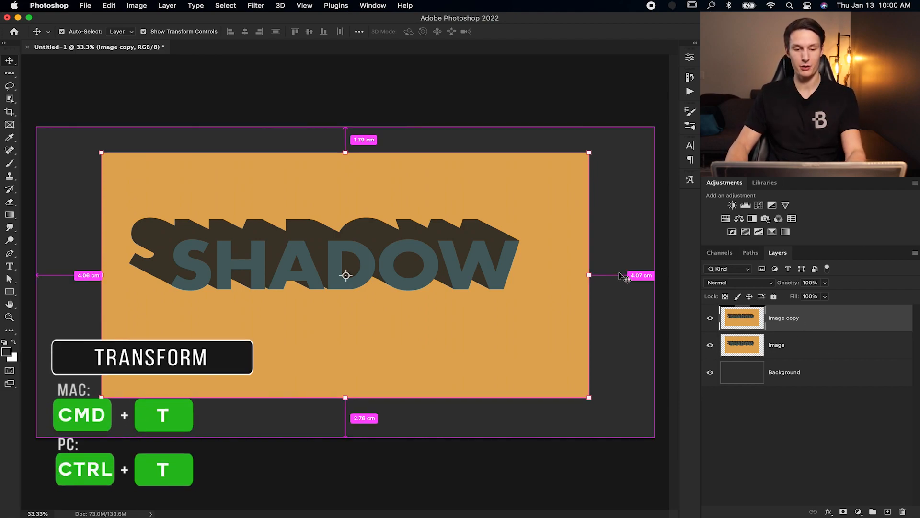
{"action": "key", "text": "cmd+t"}
{"action": "type", "text": "-60"}
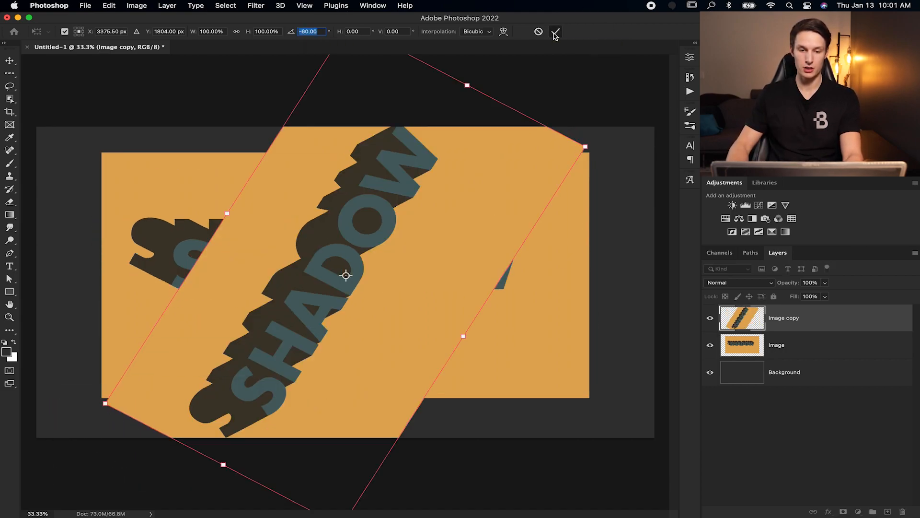
{"action": "left_click", "coordinate": [555, 31]}
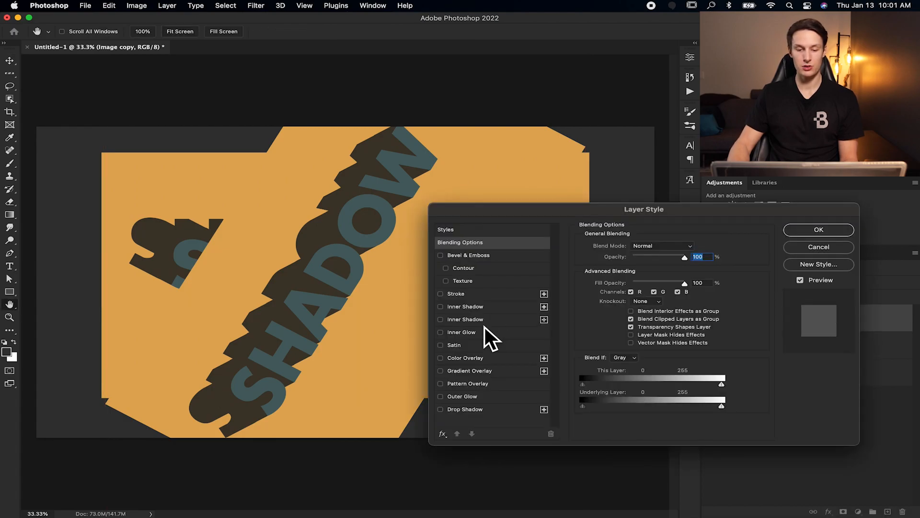
- Apply a black #000000 Color Overlay to the rotated Image copy layer
{"action": "left_click", "coordinate": [441, 357]}
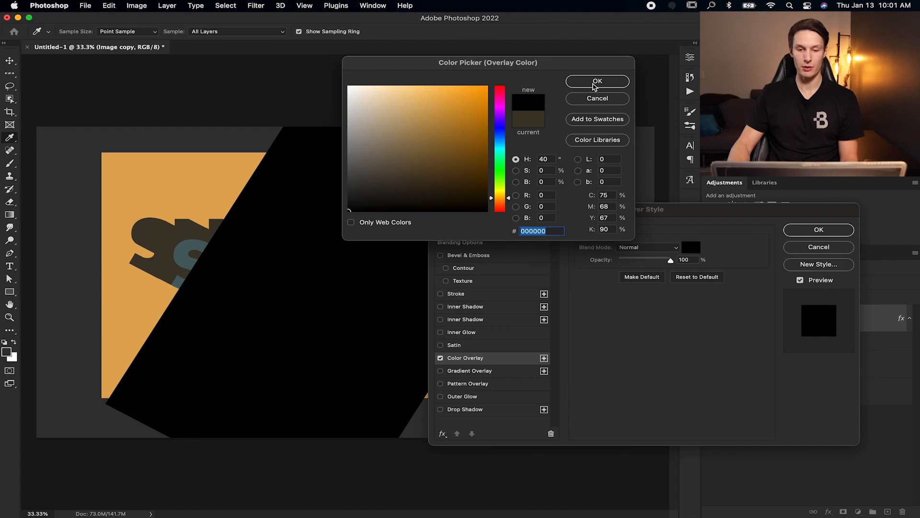
{"action": "left_click", "coordinate": [597, 80]}
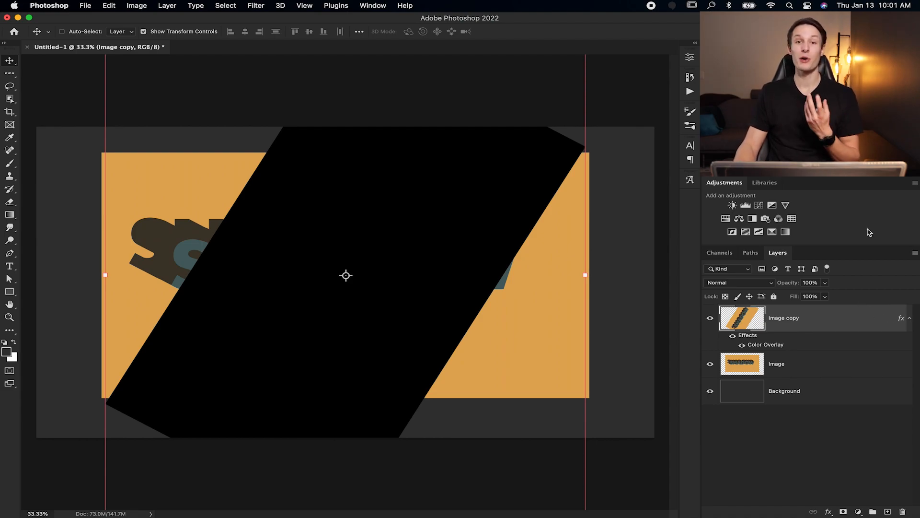
{"action": "mouse_move", "coordinate": [841, 251]}
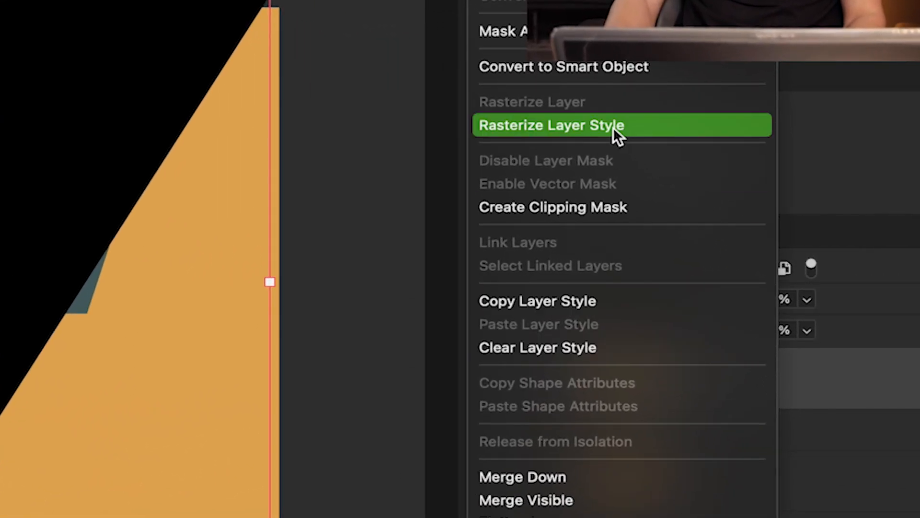
- Rasterize the black layer style and enter a 60° rotation for the duplicated stack
{"action": "left_click", "coordinate": [552, 125]}
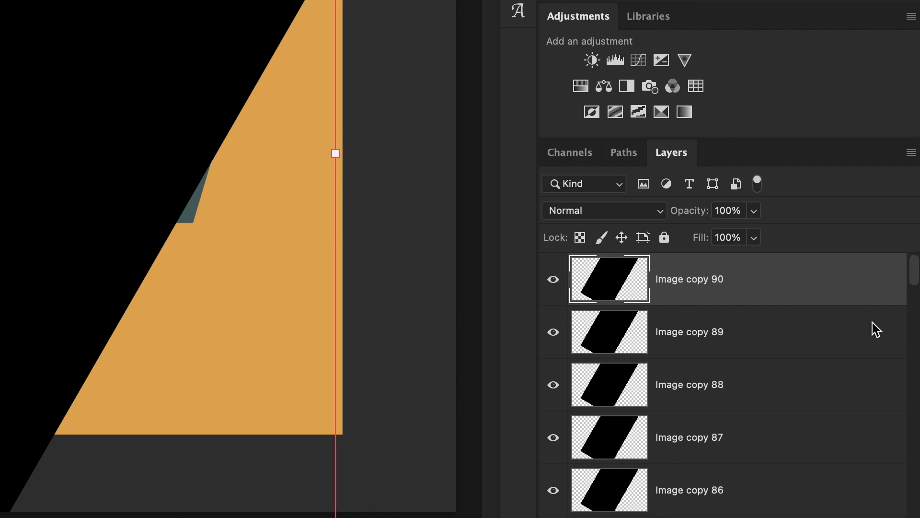
{"action": "type", "text": "60"}
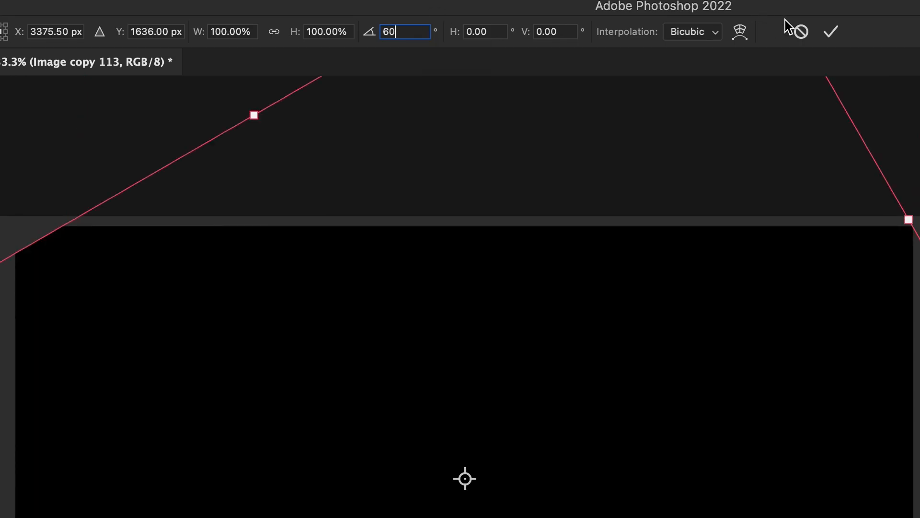